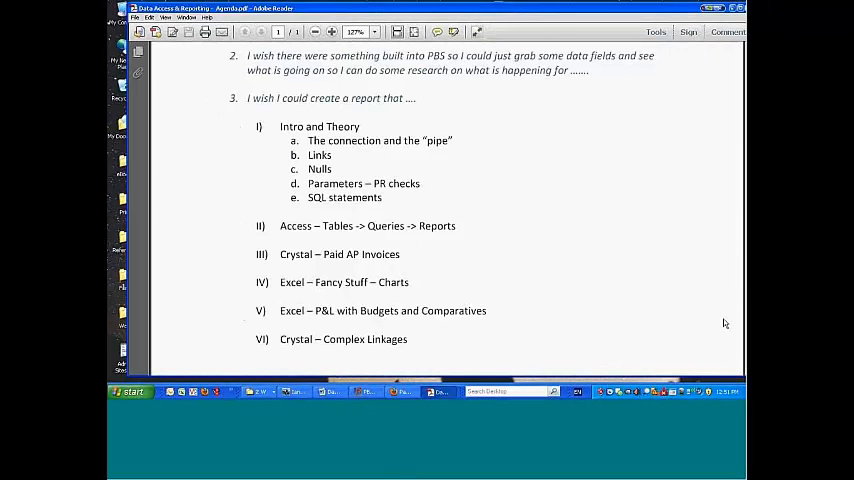
{"action": "mouse_move", "coordinate": [732, 10]}
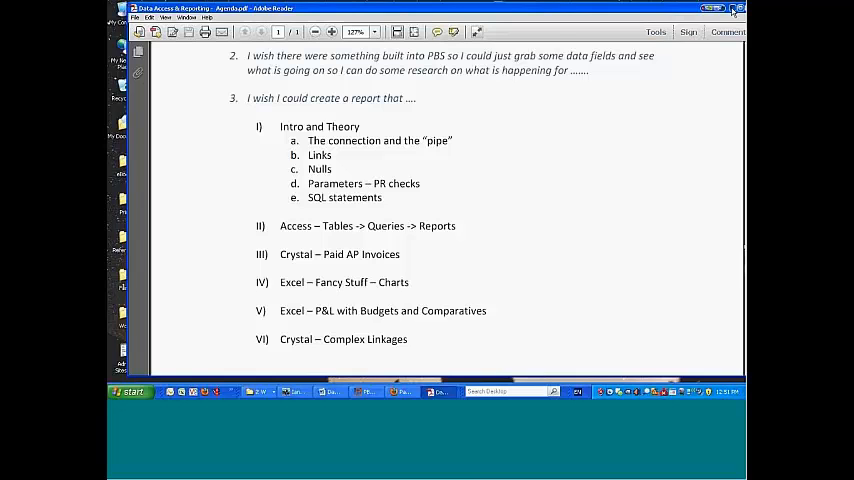
- Bring the folder of course example files to the front over the Adobe Reader outline
{"action": "left_click", "coordinate": [732, 8]}
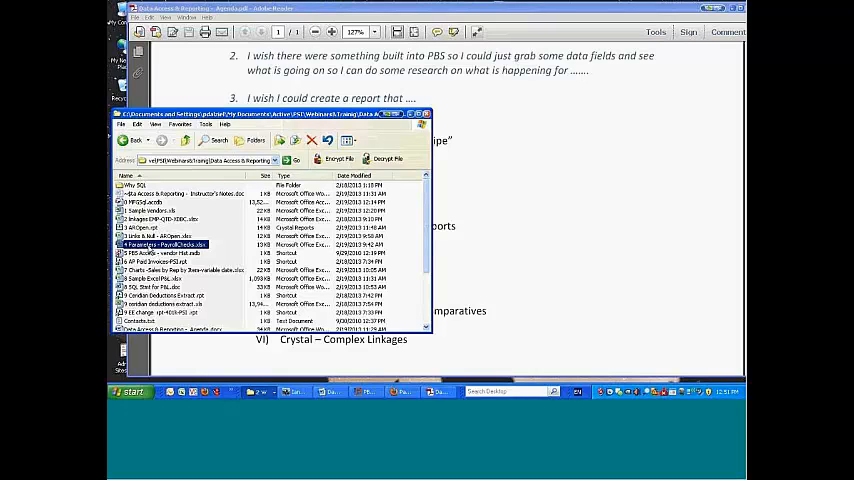
- Open the payroll workbook from the Explorer file list
{"action": "double_click", "coordinate": [164, 244]}
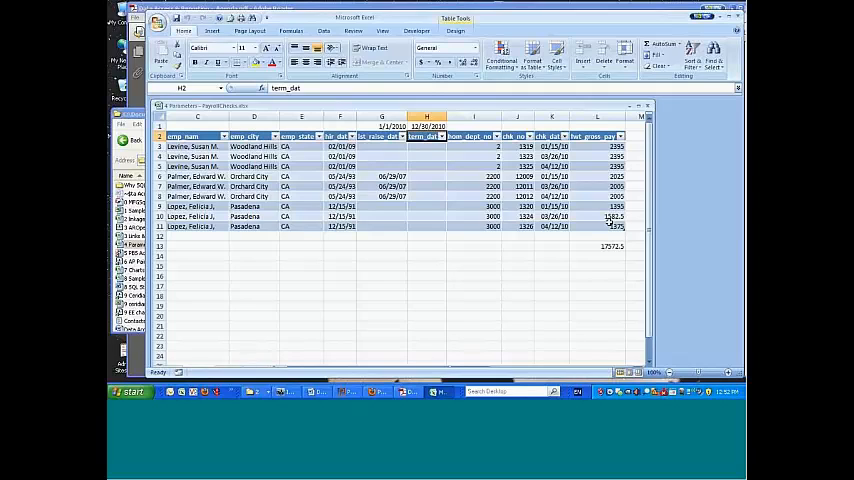
{"action": "left_click", "coordinate": [382, 126]}
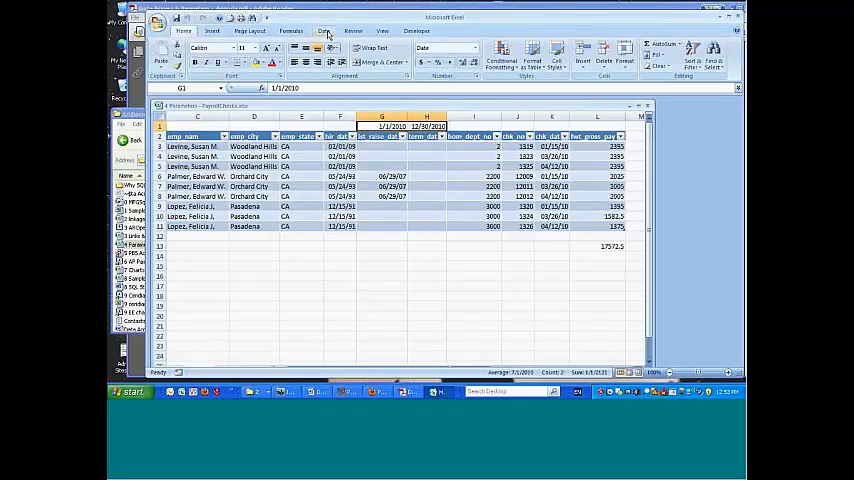
- From Workbook Connections, edit the payroll query, reaching the Query Wizard notice
{"action": "left_click", "coordinate": [324, 32]}
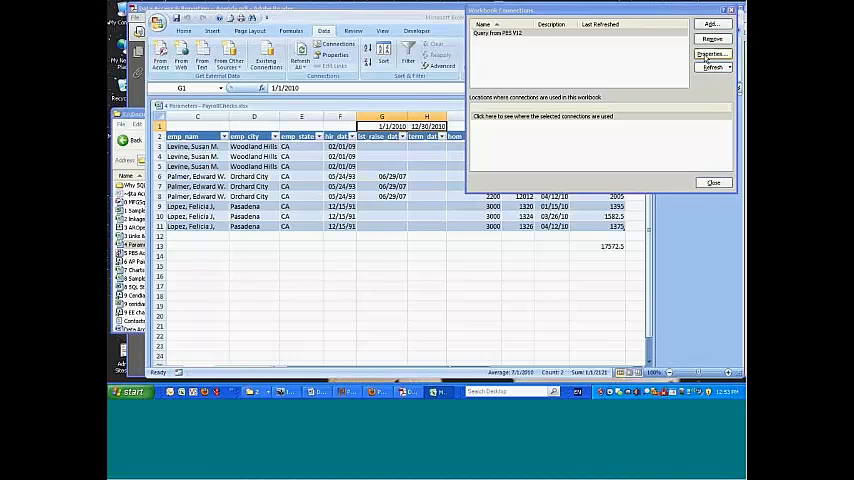
{"action": "left_click", "coordinate": [712, 54]}
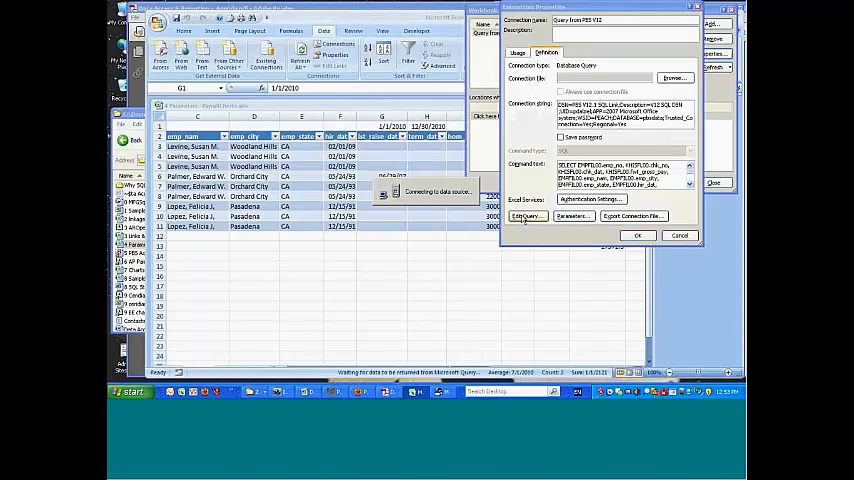
{"action": "left_click", "coordinate": [524, 216]}
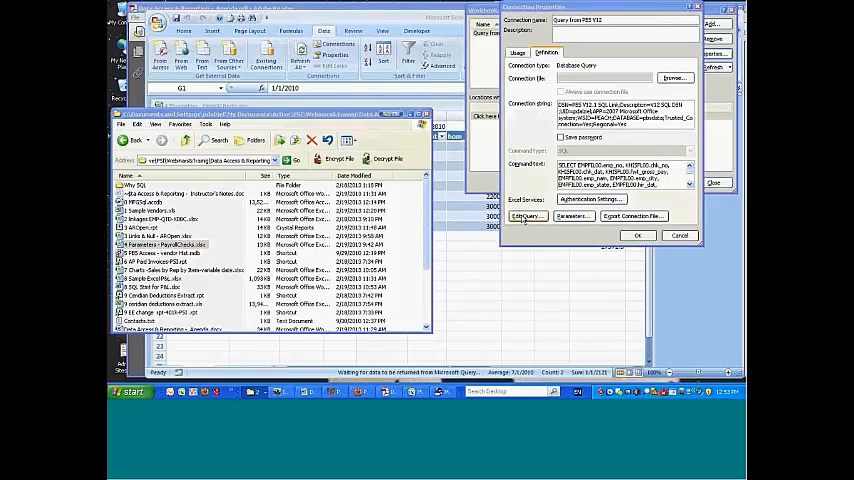
{"action": "left_click", "coordinate": [524, 216]}
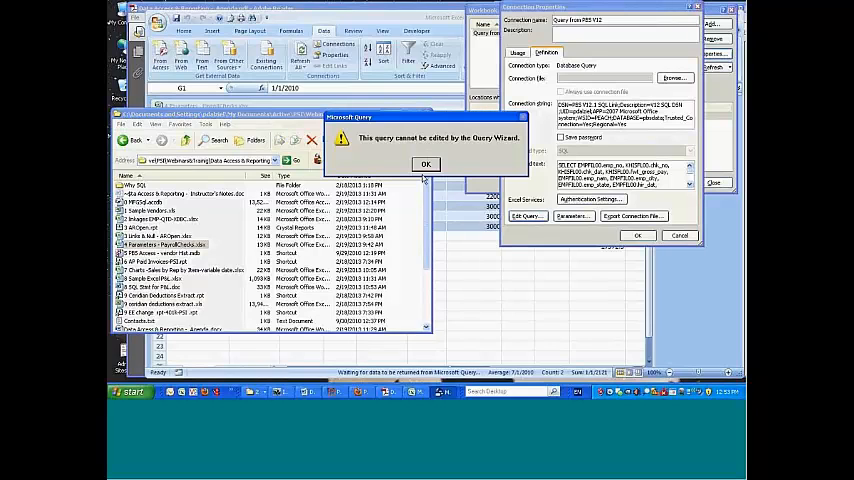
- Dismiss the Query Wizard notice and continue into Microsoft Query
{"action": "left_click", "coordinate": [424, 164]}
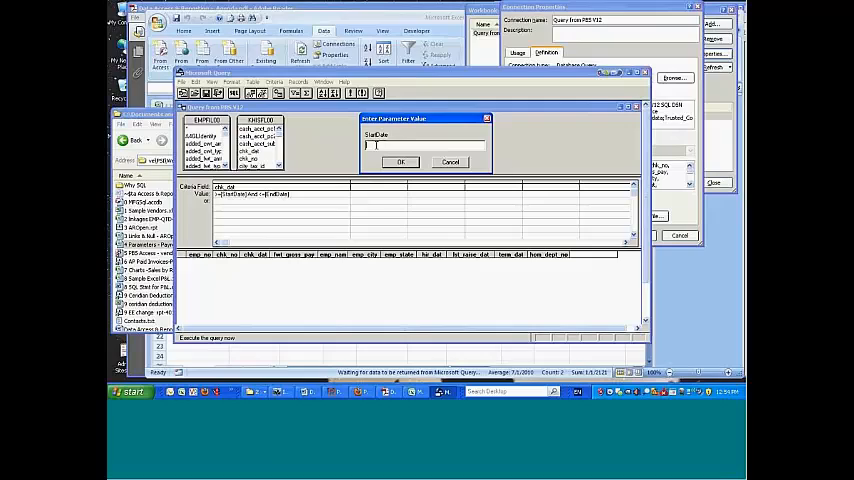
- Supply the start date and end date 12/31/4 and run the payroll query
{"action": "type", "text": "01/1"}
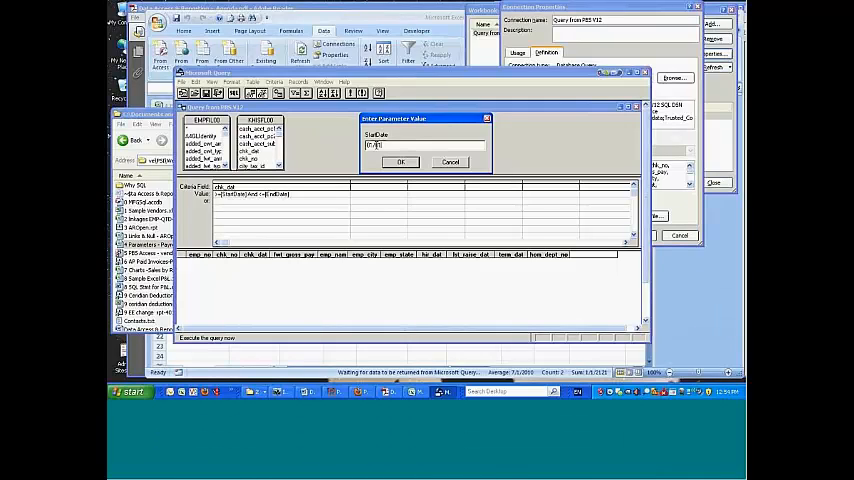
{"action": "left_click", "coordinate": [400, 160]}
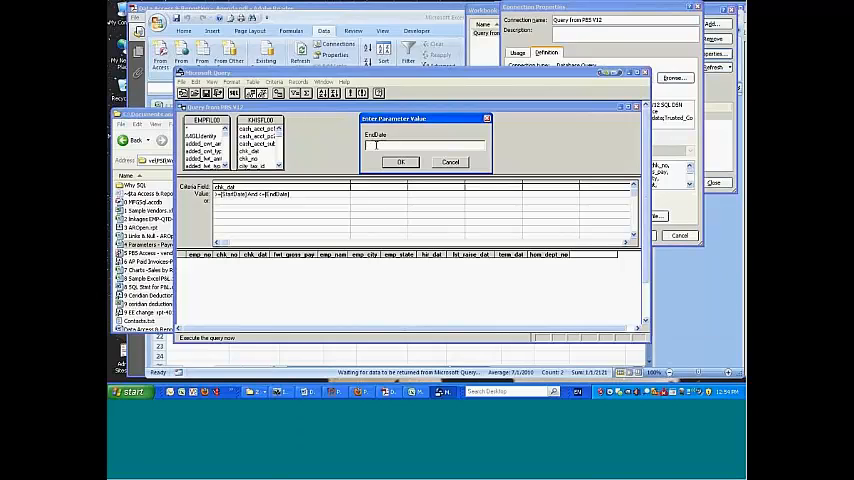
{"action": "type", "text": "12/31/4"}
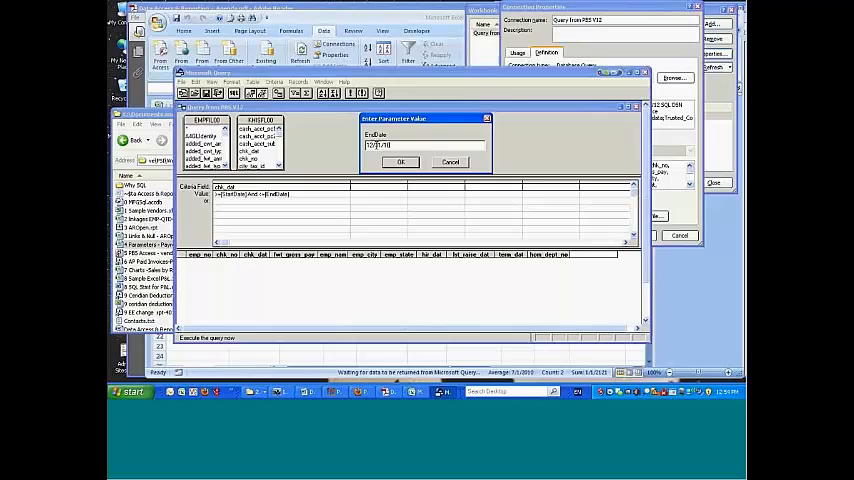
{"action": "left_click", "coordinate": [400, 162]}
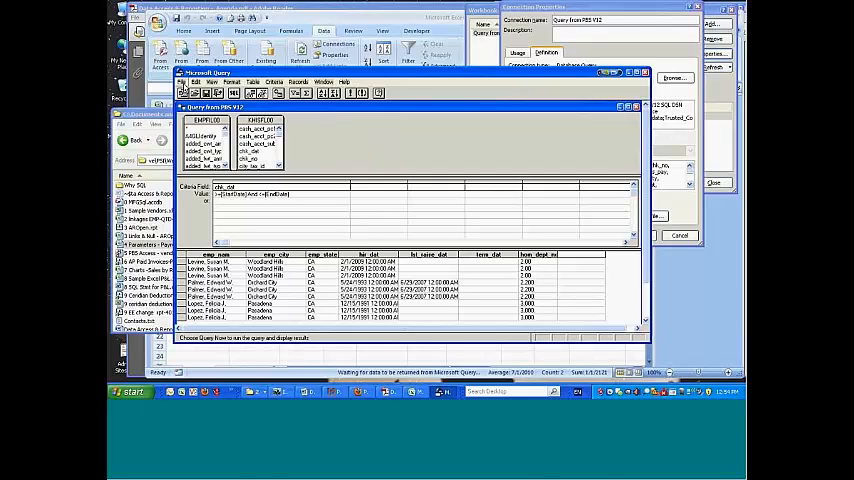
- Close Workbook Connections, leaving the returned payroll rows on the sheet
{"action": "left_click", "coordinate": [186, 82]}
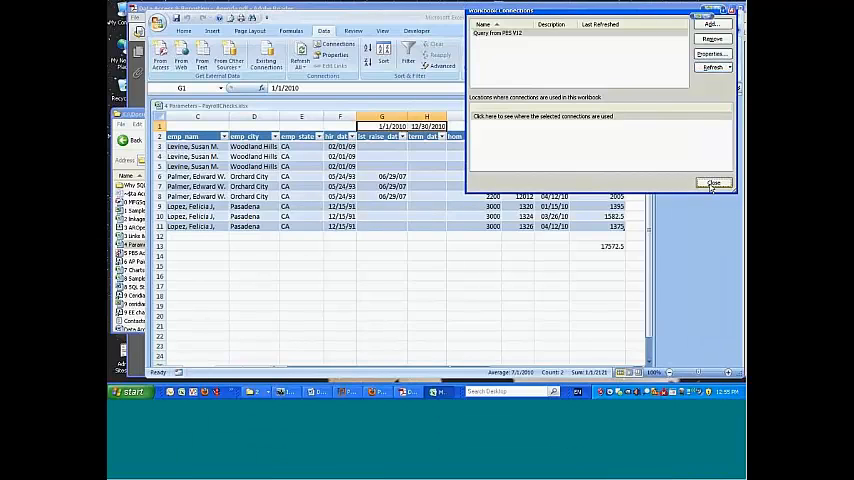
{"action": "left_click", "coordinate": [712, 184]}
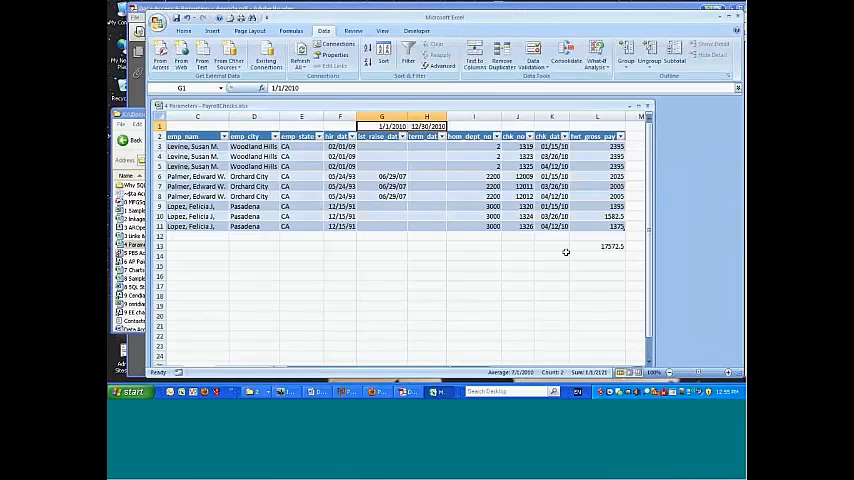
{"action": "mouse_move", "coordinate": [432, 164]}
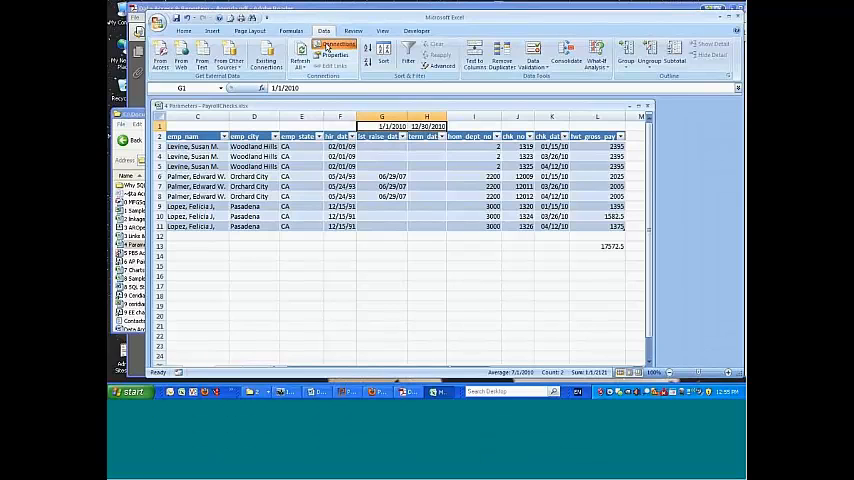
- Review the payroll connection's Definition and Parameters, then return to Workbook Connections
{"action": "left_click", "coordinate": [322, 58]}
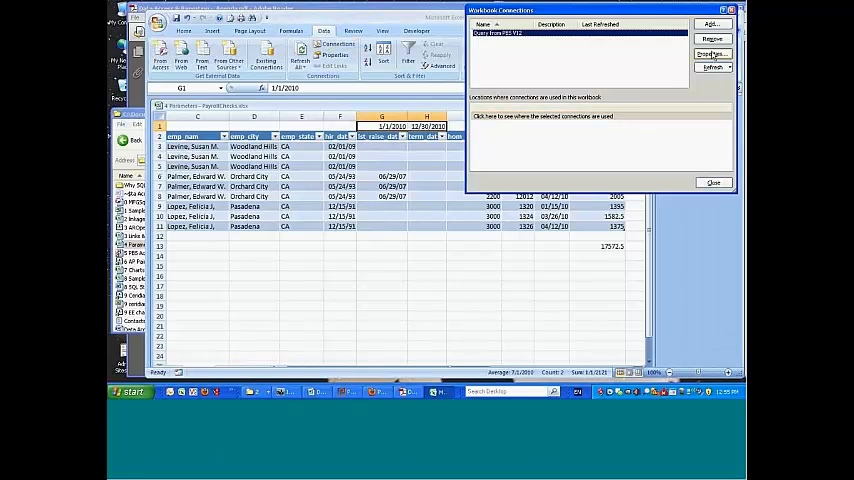
{"action": "left_click", "coordinate": [712, 54]}
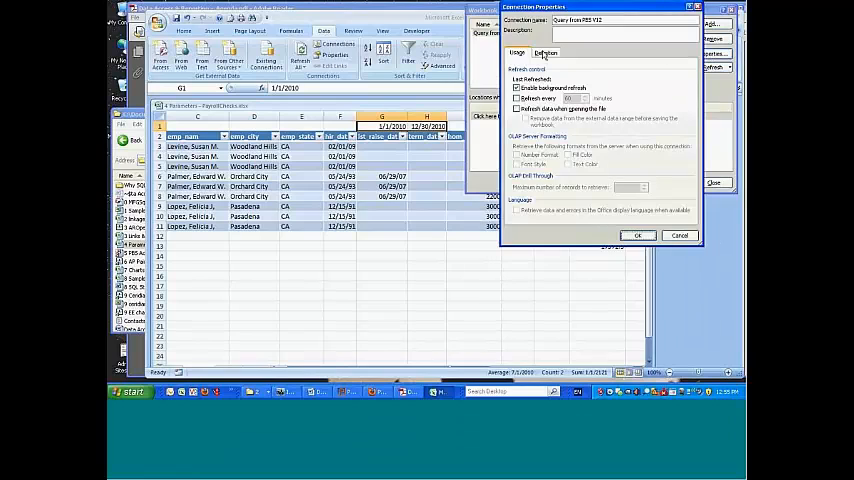
{"action": "left_click", "coordinate": [546, 52]}
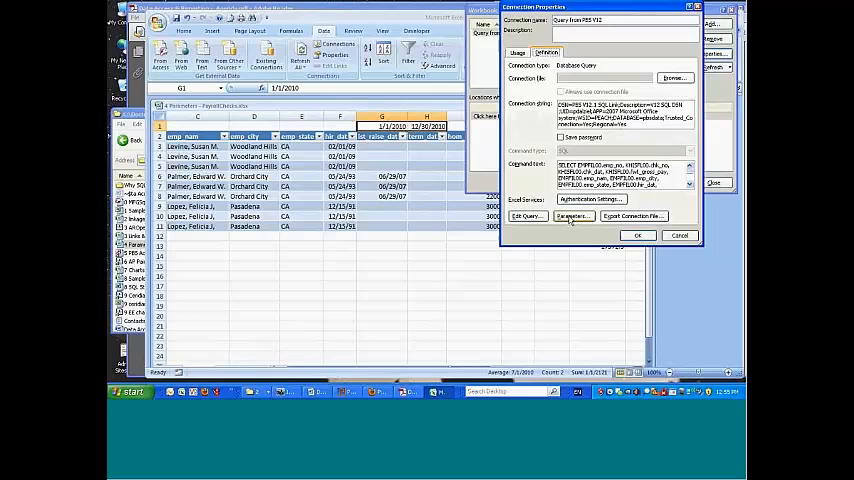
{"action": "left_click", "coordinate": [572, 216]}
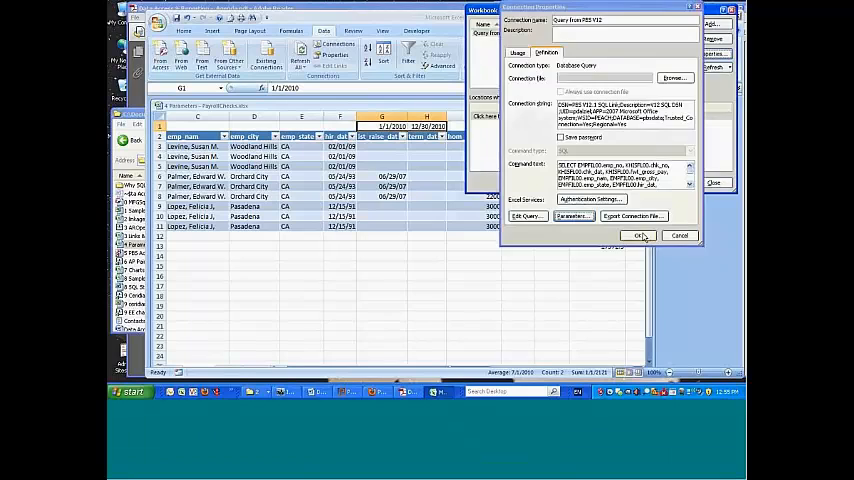
{"action": "left_click", "coordinate": [640, 236]}
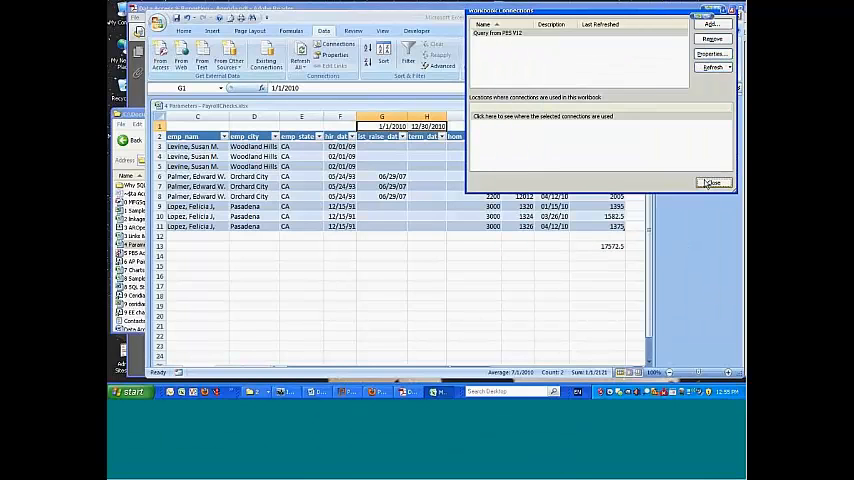
- Close Workbook Connections to return to the payroll sheet
{"action": "left_click", "coordinate": [712, 184]}
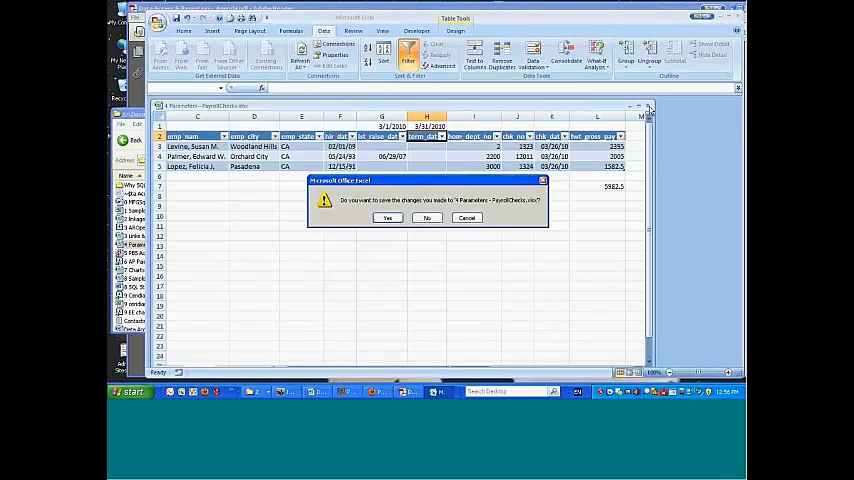
- Cancel the save prompt and select the payroll query's SQL command text on the Definition tab
{"action": "left_click", "coordinate": [428, 218]}
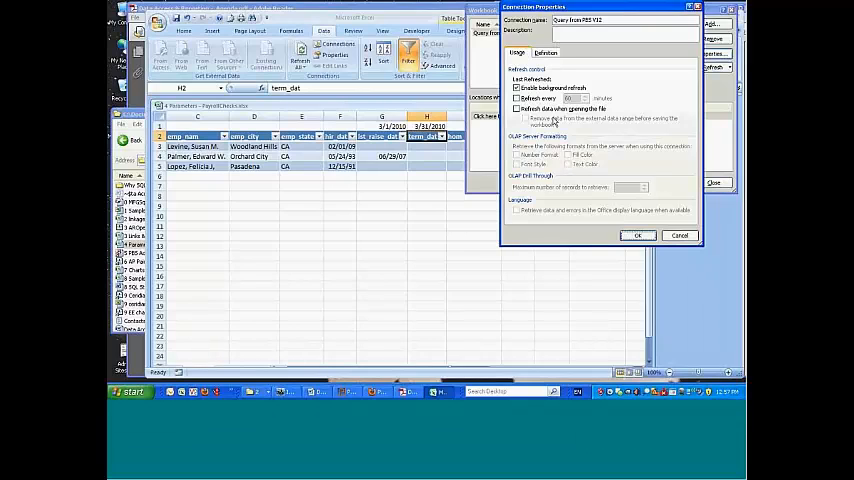
{"action": "left_click", "coordinate": [546, 52]}
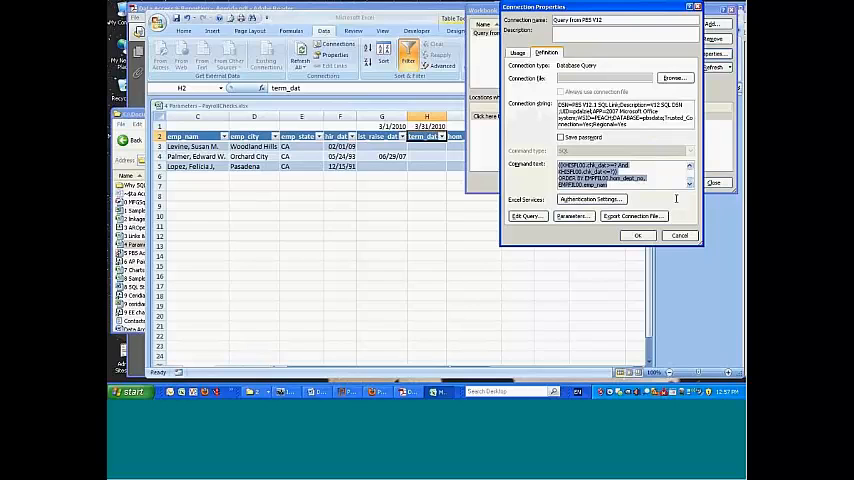
{"action": "left_click", "coordinate": [124, 392]}
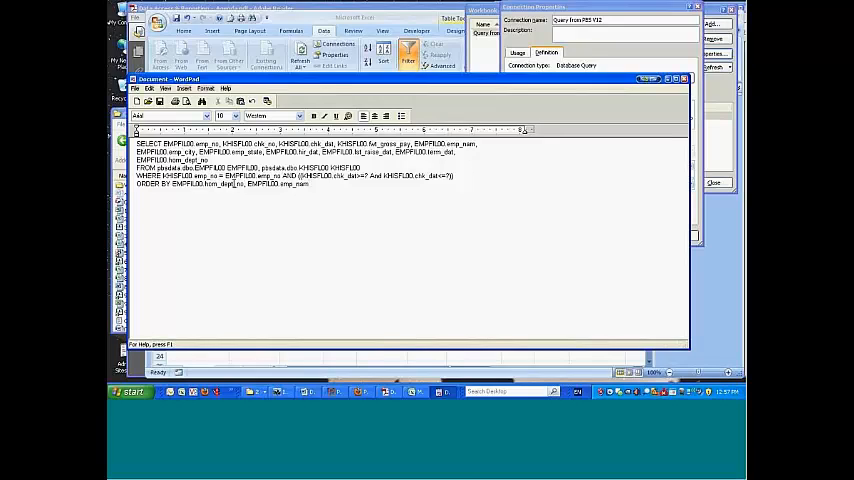
- Select a word in the pasted SQL statement to edit its ORDER BY clause
{"action": "double_click", "coordinate": [204, 144]}
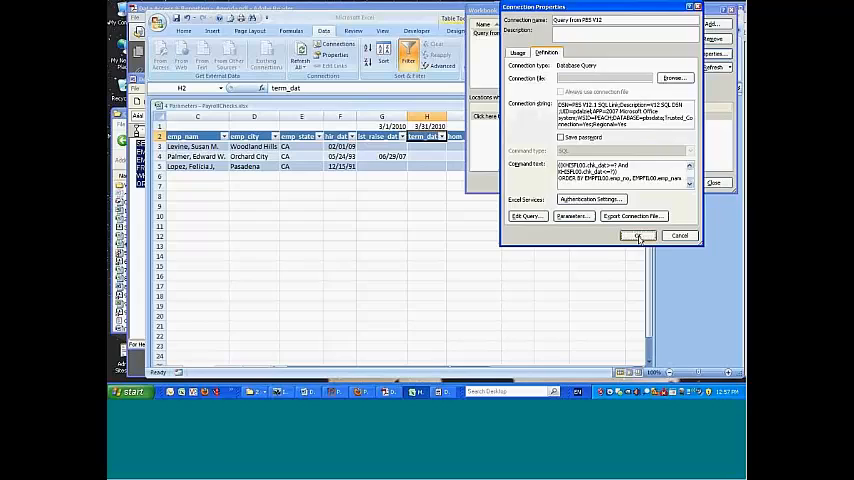
- Apply the edited SQL so the payroll rows re-sort by employee number
{"action": "left_click", "coordinate": [640, 236]}
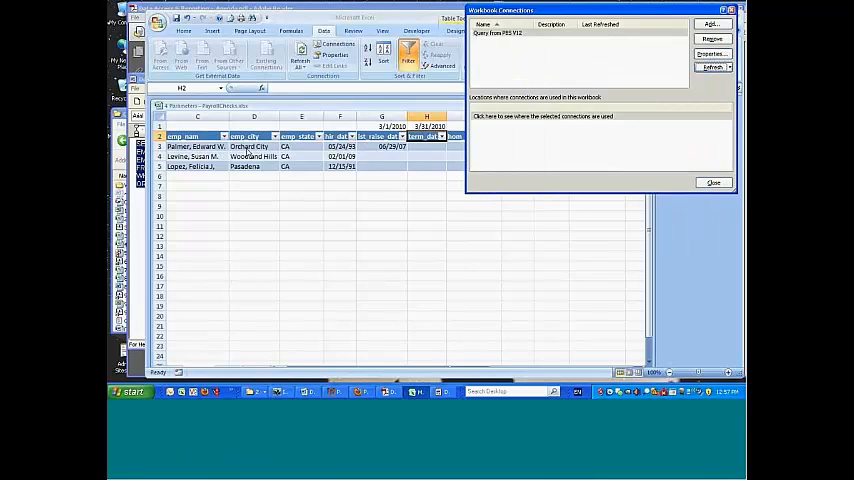